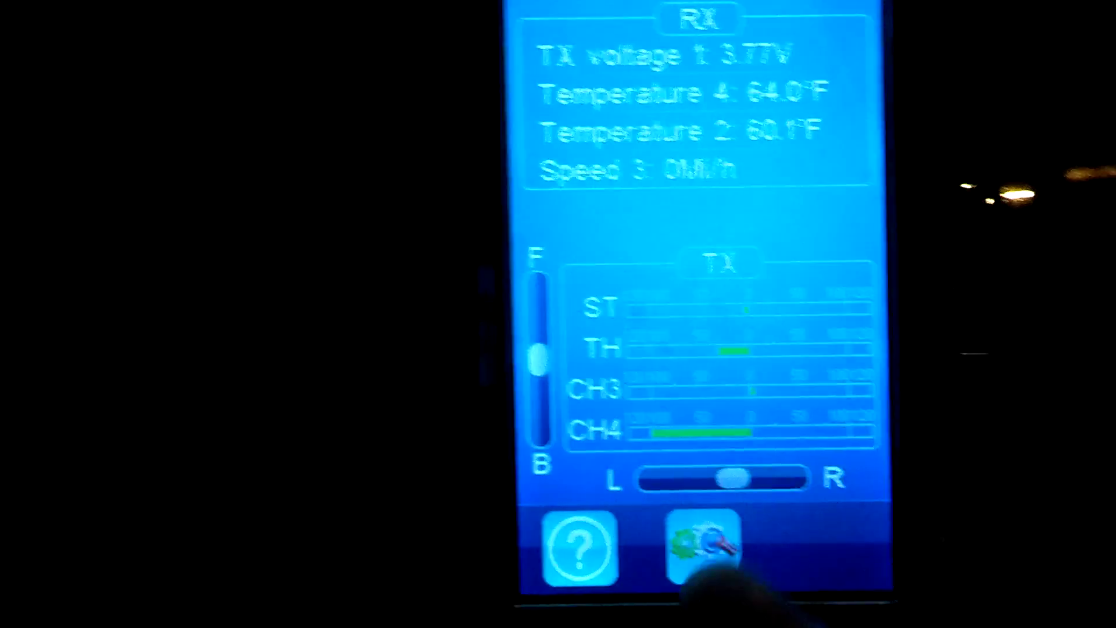
Leave the telemetry screen for the main menu and enter RX setup.
{"action": "left_click", "coordinate": [705, 551]}
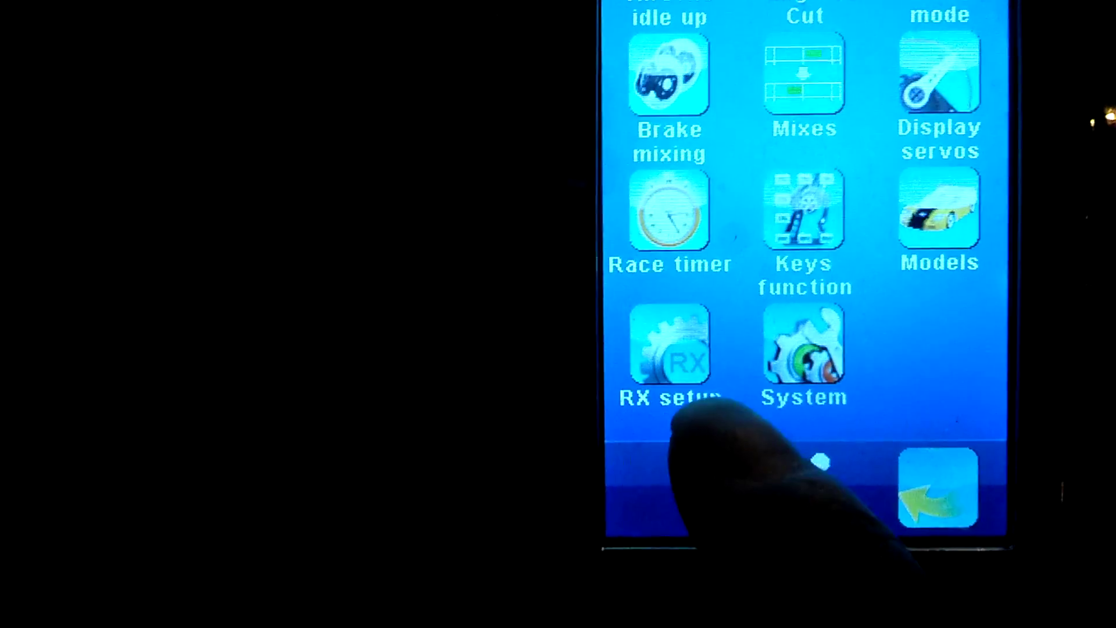
{"action": "left_click", "coordinate": [668, 349]}
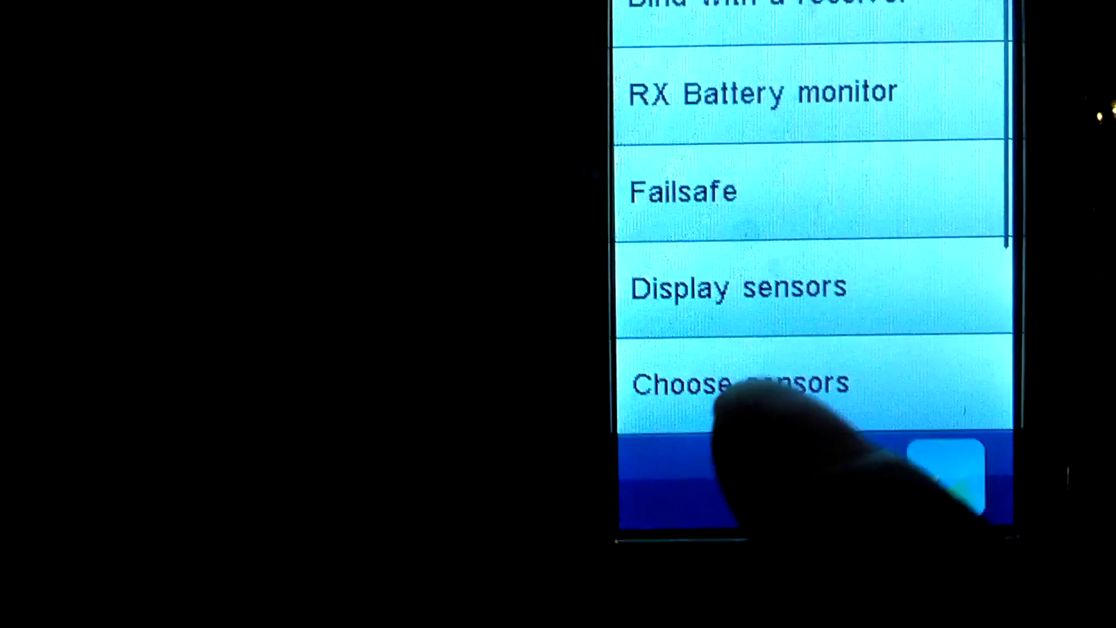